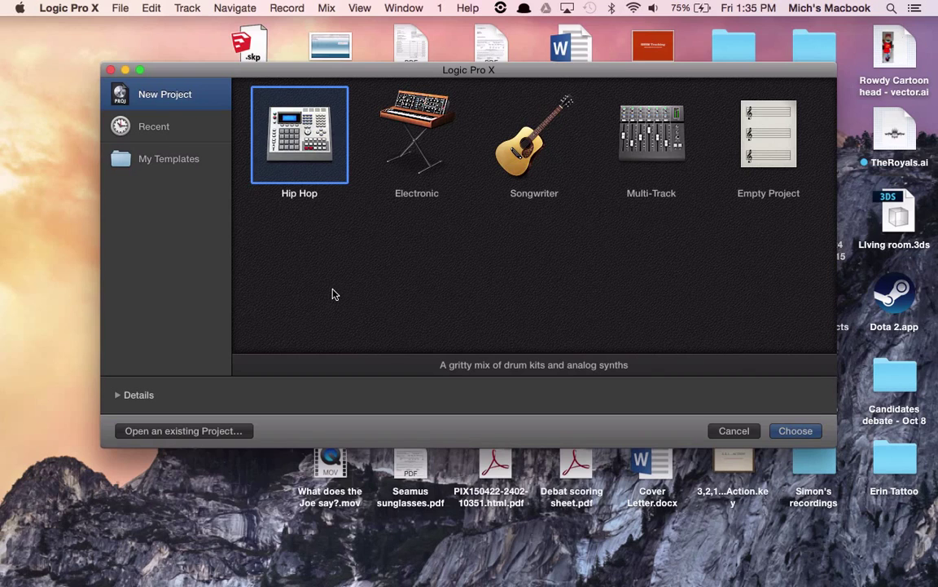
mouse_move(506, 296)
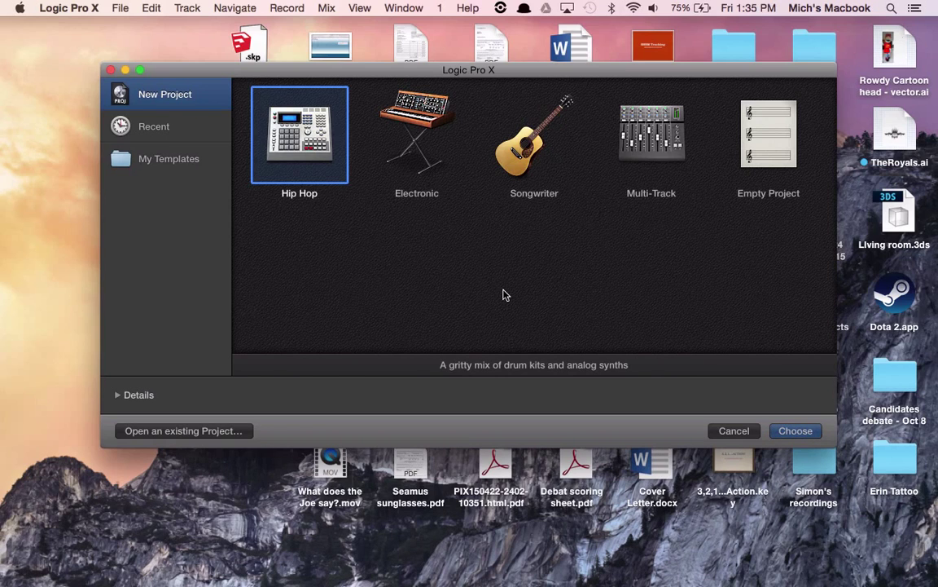
mouse_move(512, 260)
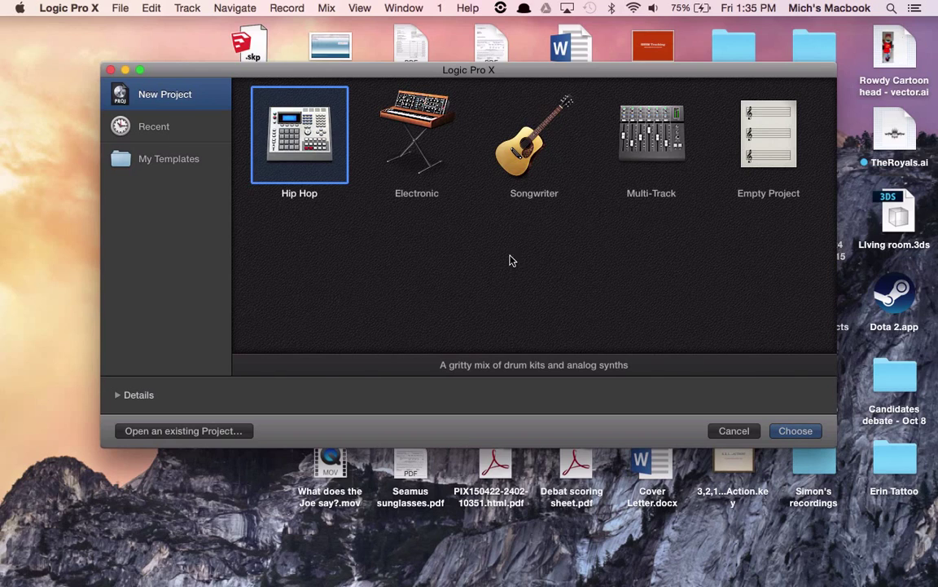
mouse_move(678, 185)
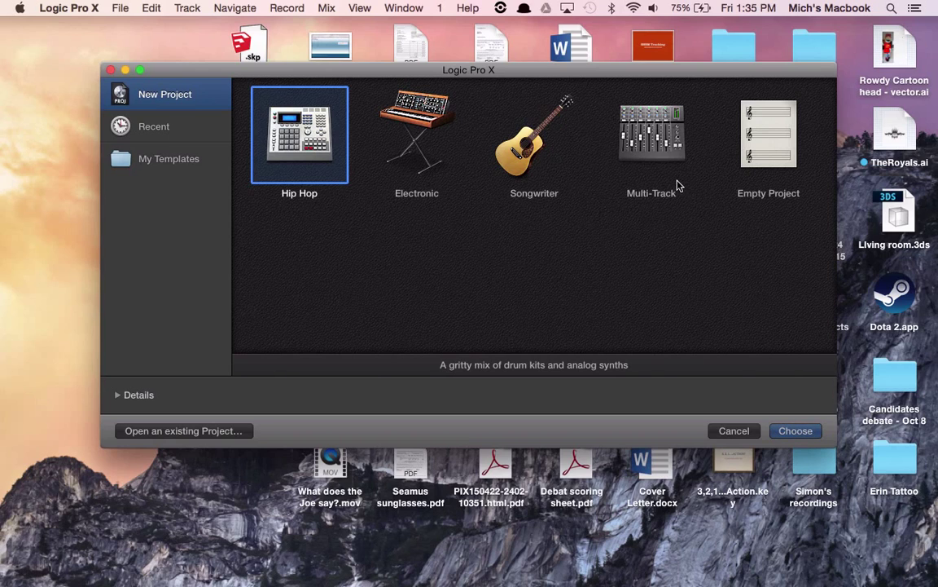
Select the Empty Project template in the new-project chooser
left_click(769, 134)
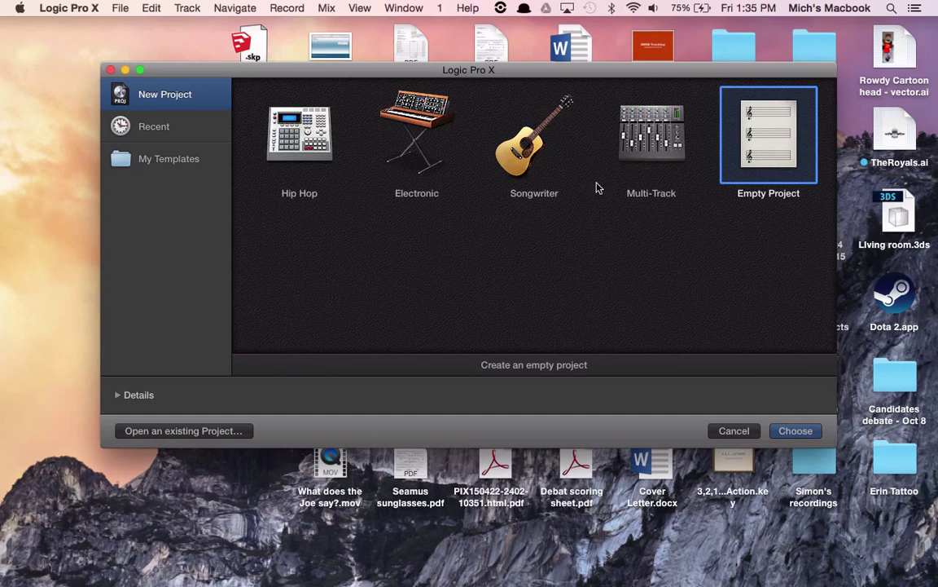
mouse_move(327, 140)
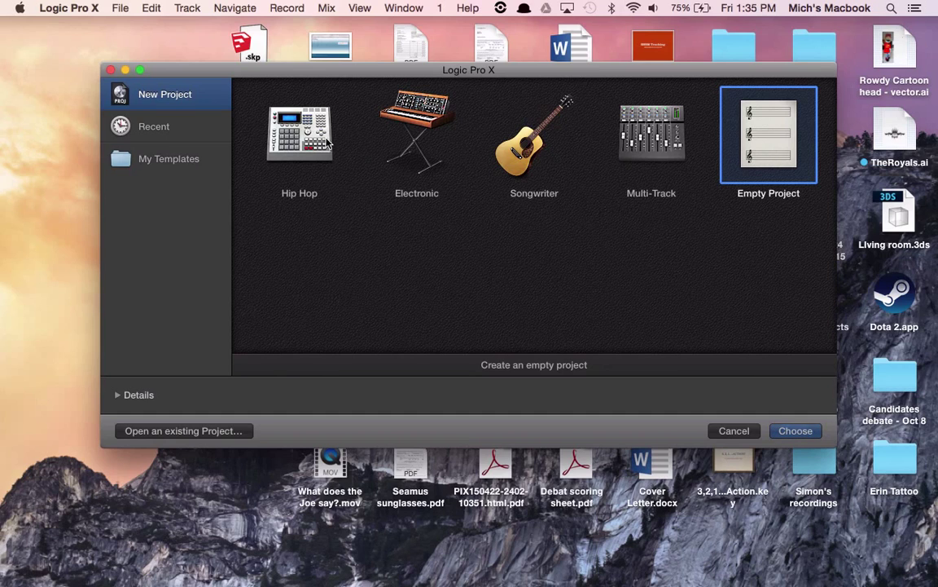
mouse_move(647, 252)
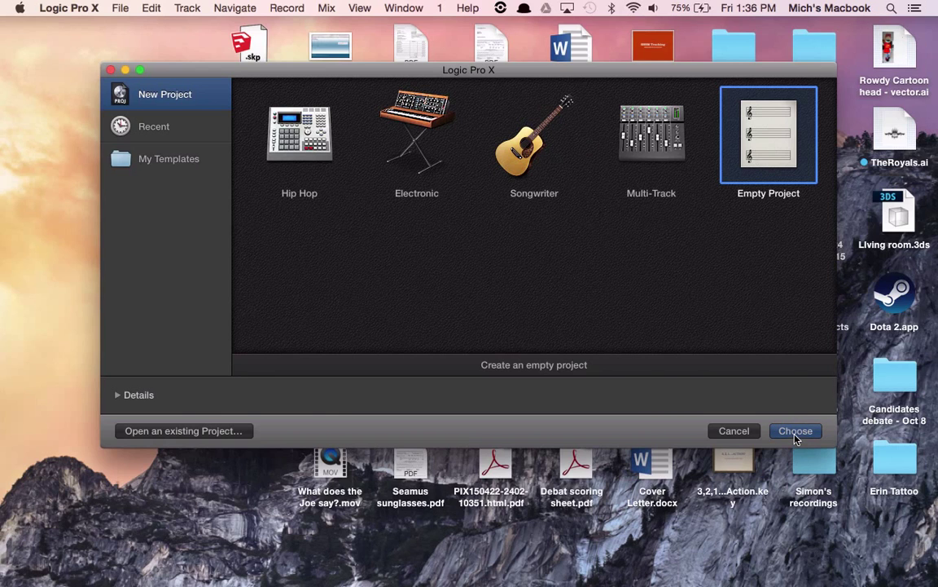
Create the empty project and set the new track to Audio with Input 1
left_click(796, 430)
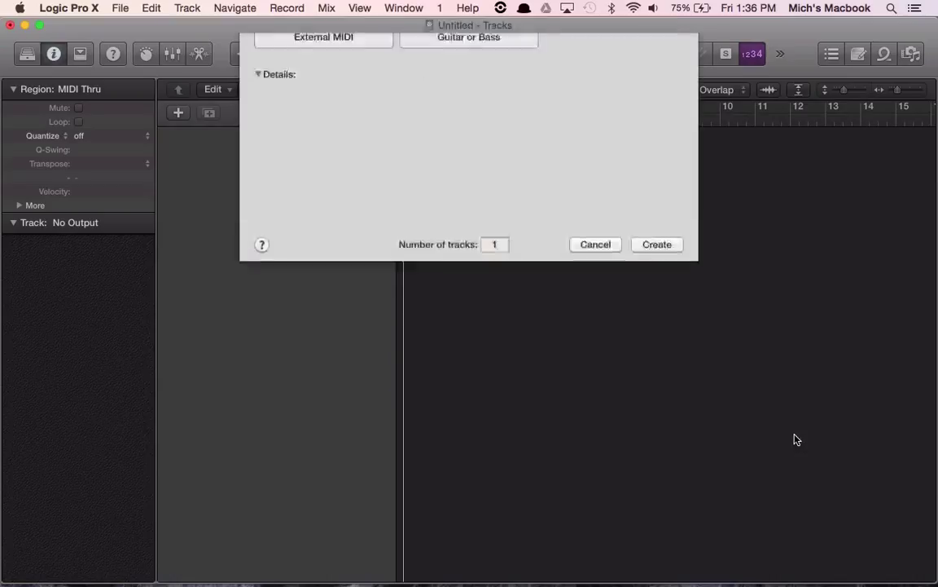
left_click(468, 67)
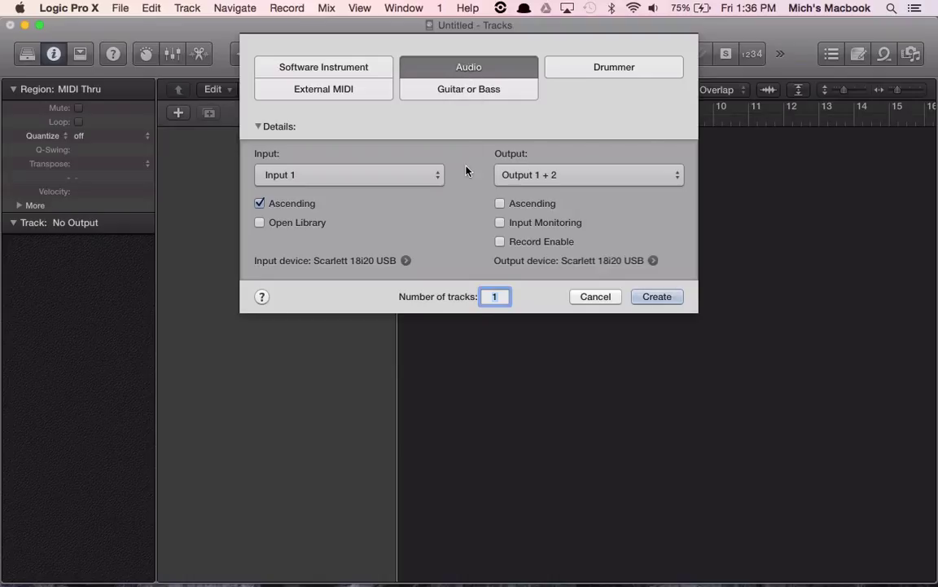
mouse_move(471, 195)
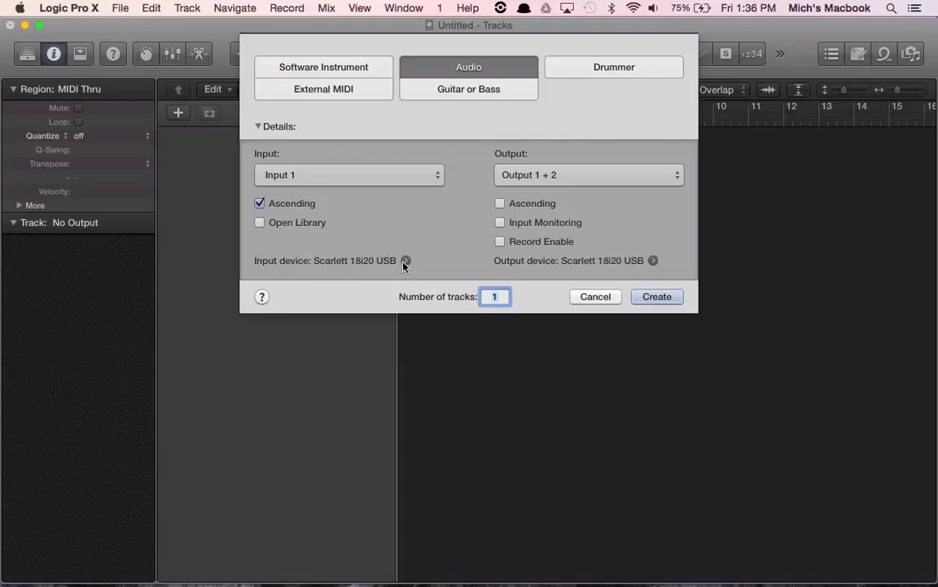
mouse_move(367, 266)
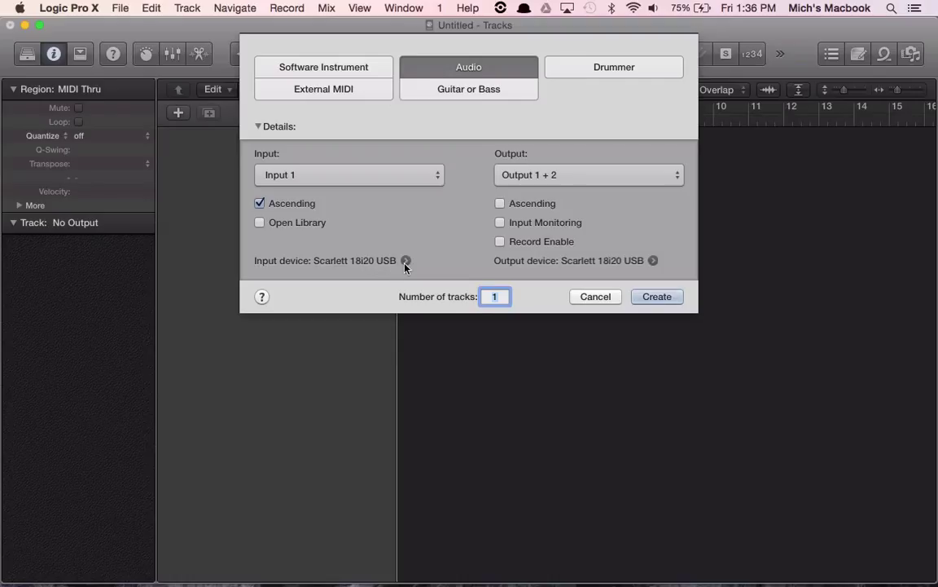
mouse_move(397, 180)
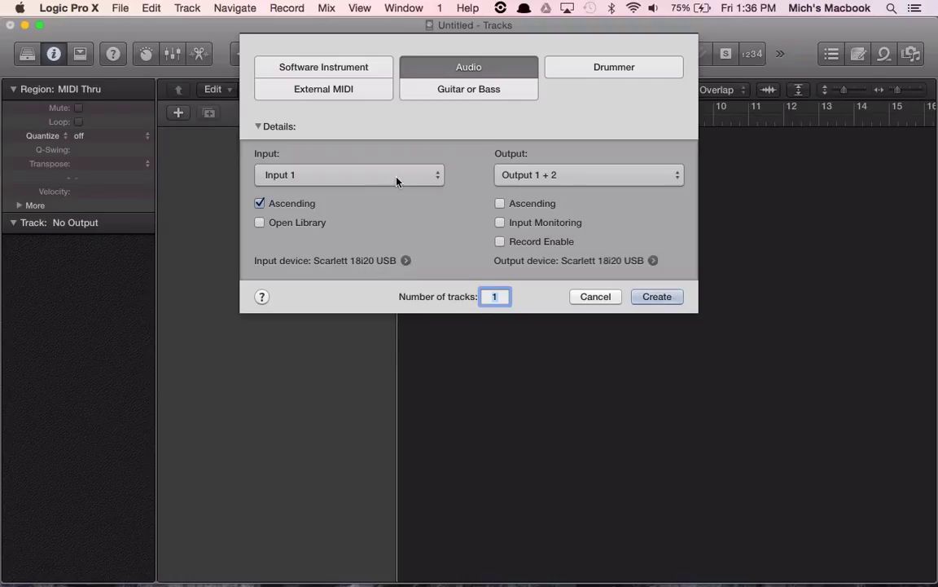
left_click(349, 175)
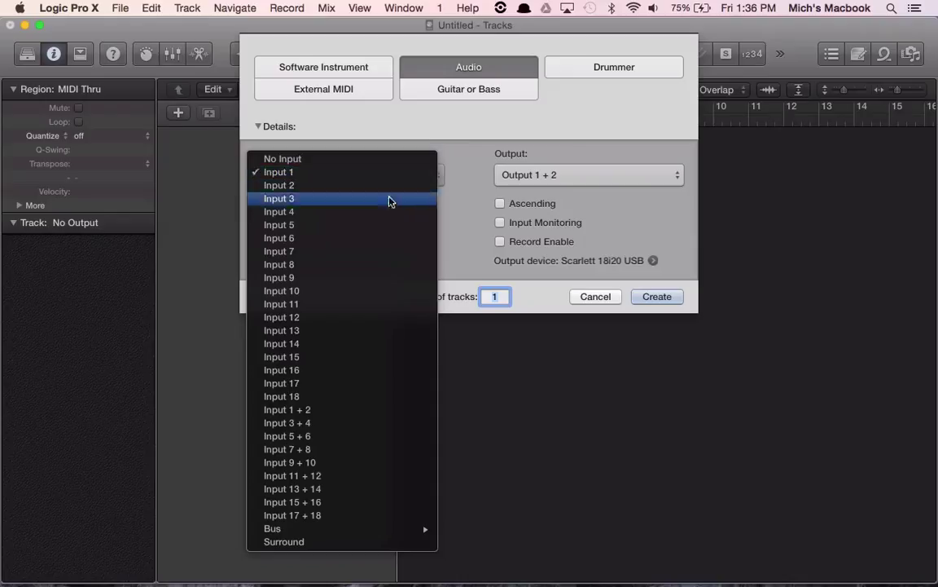
mouse_move(348, 202)
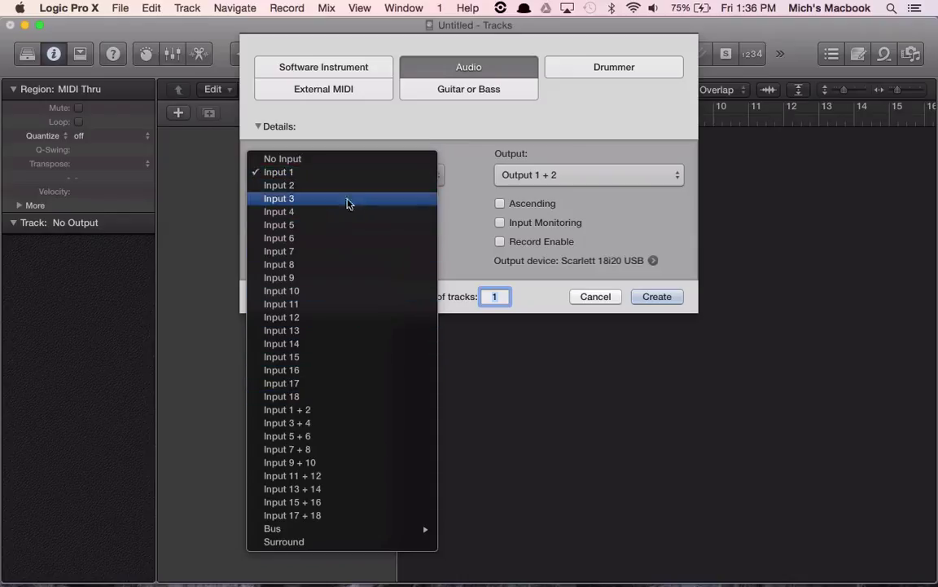
mouse_move(339, 172)
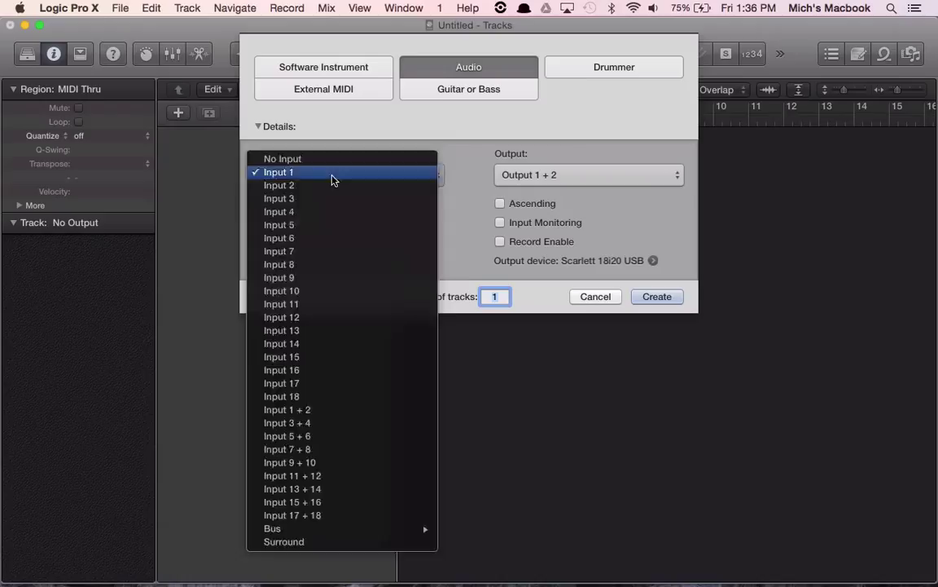
left_click(278, 172)
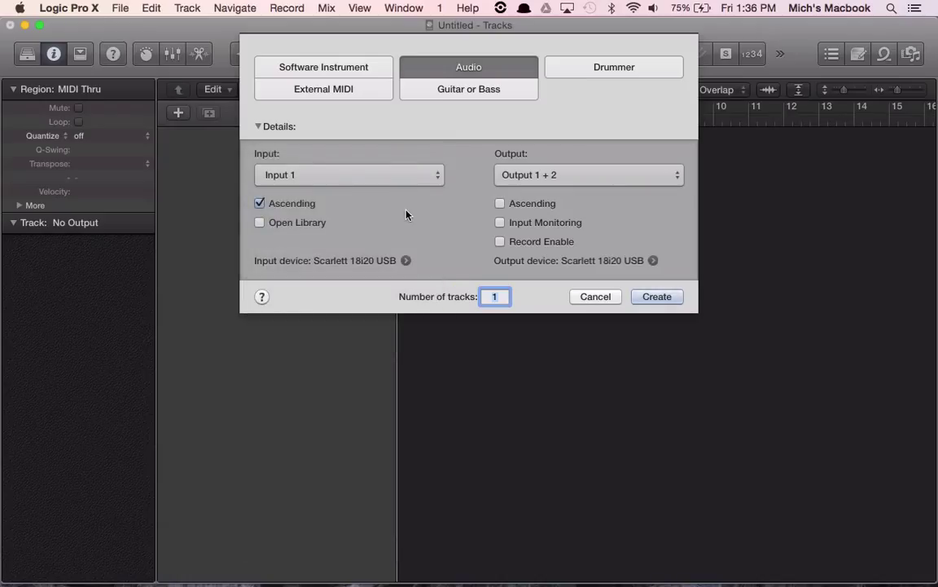
mouse_move(630, 264)
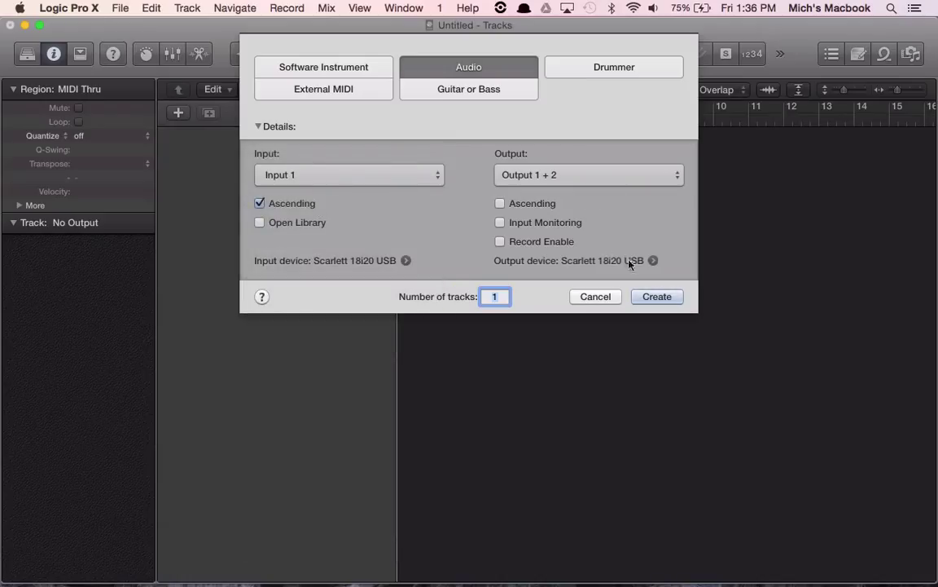
mouse_move(510, 271)
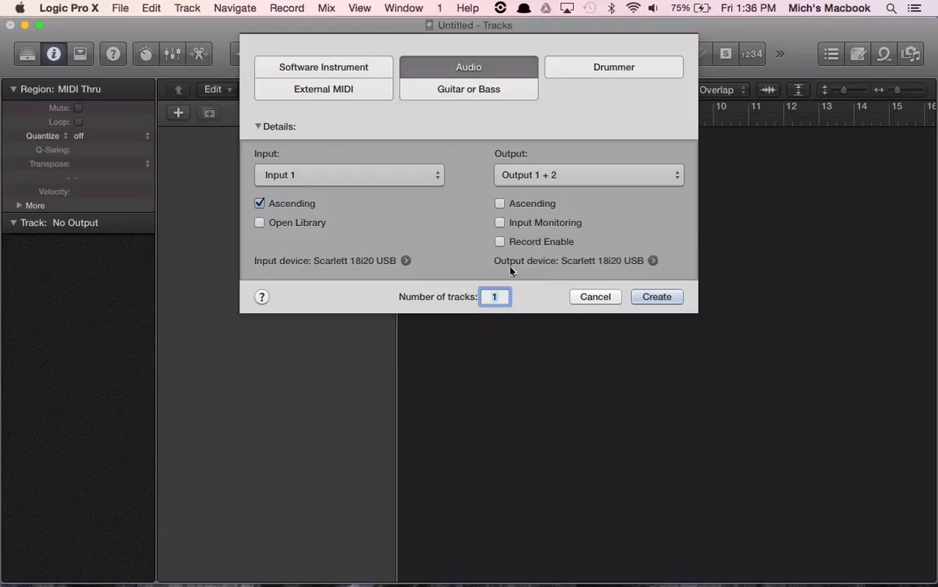
mouse_move(509, 262)
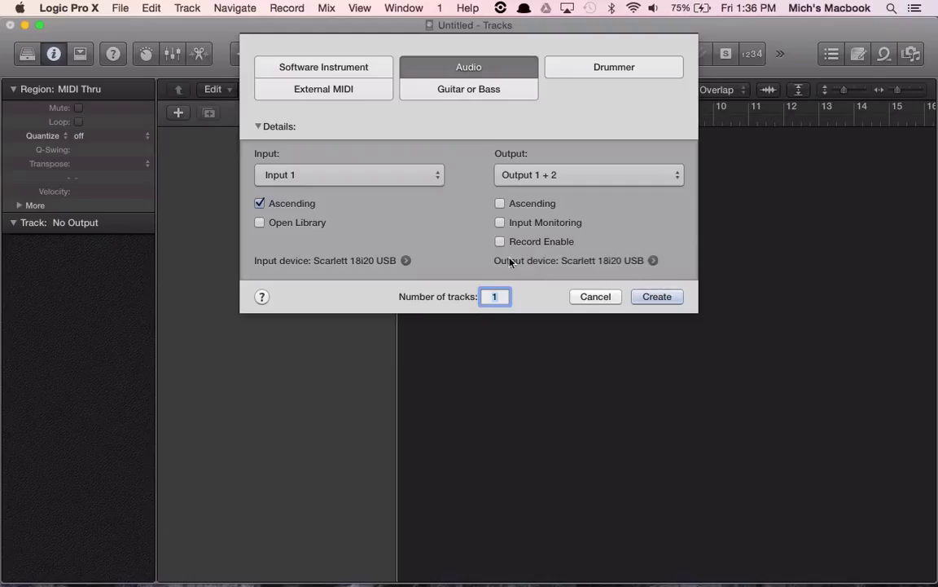
mouse_move(598, 272)
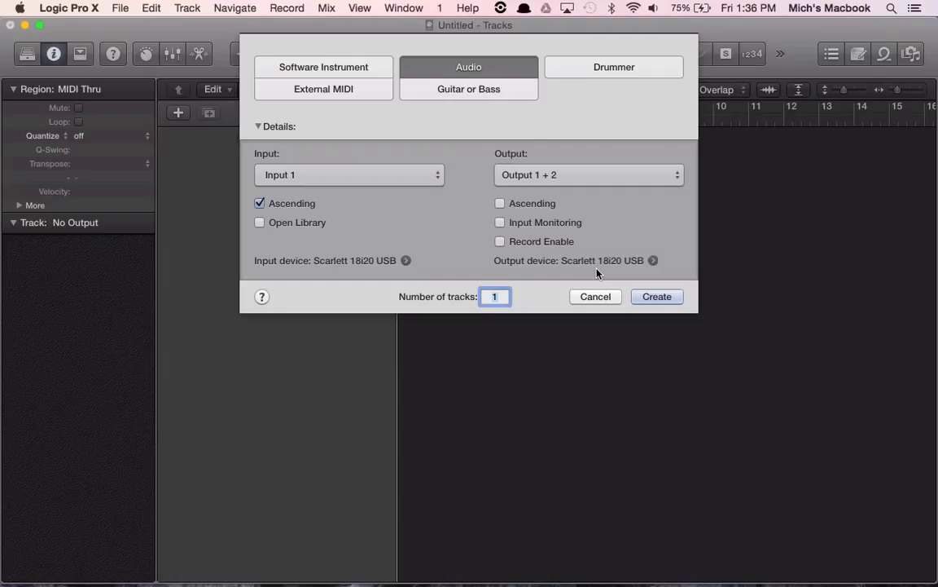
mouse_move(611, 271)
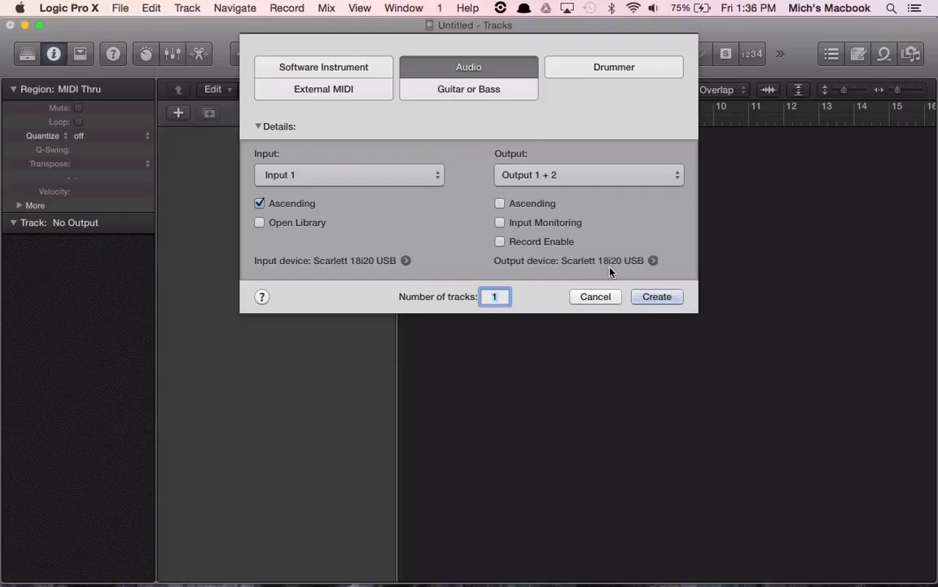
mouse_move(596, 275)
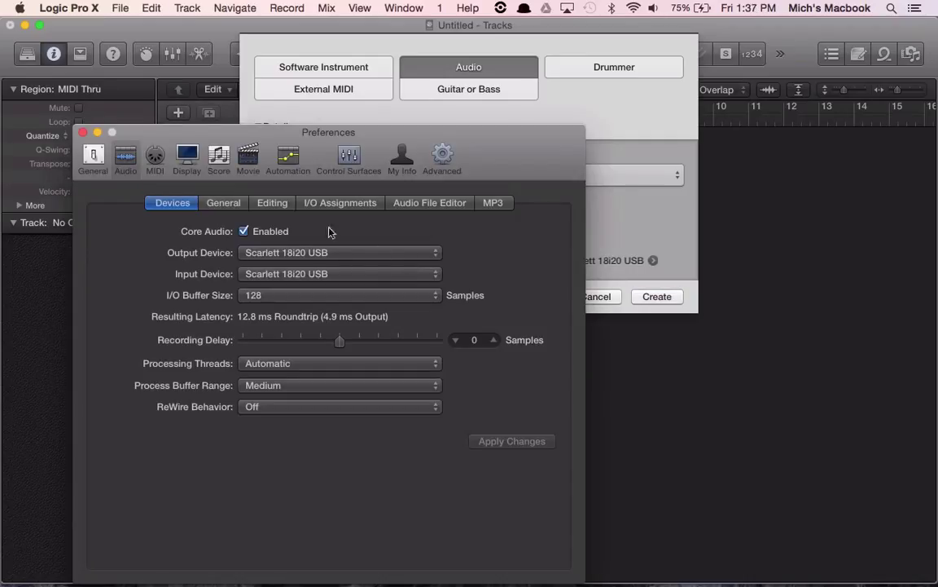
mouse_move(186, 261)
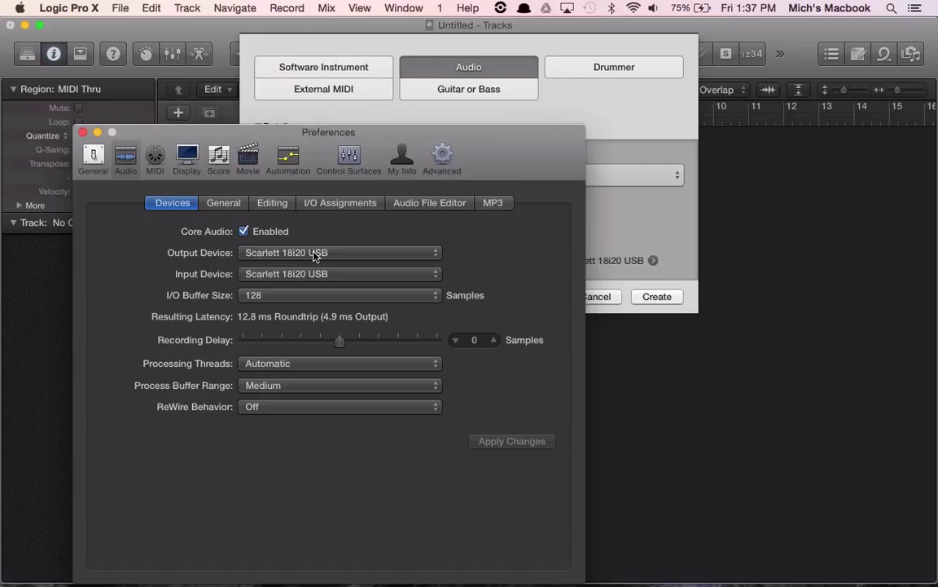
mouse_move(318, 259)
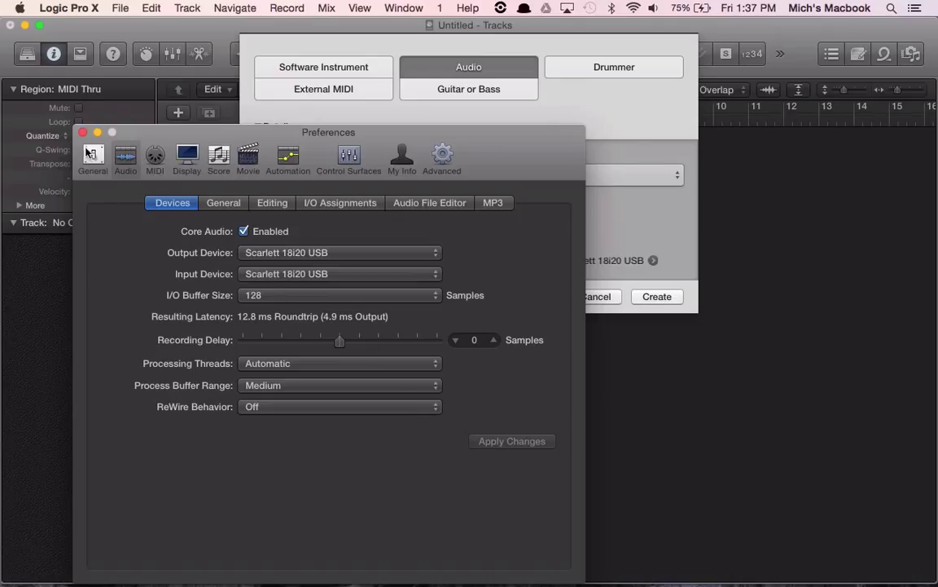
Review the audio device preferences (Scarlett 18i20 USB) and return to the new-track dialog
left_click(82, 132)
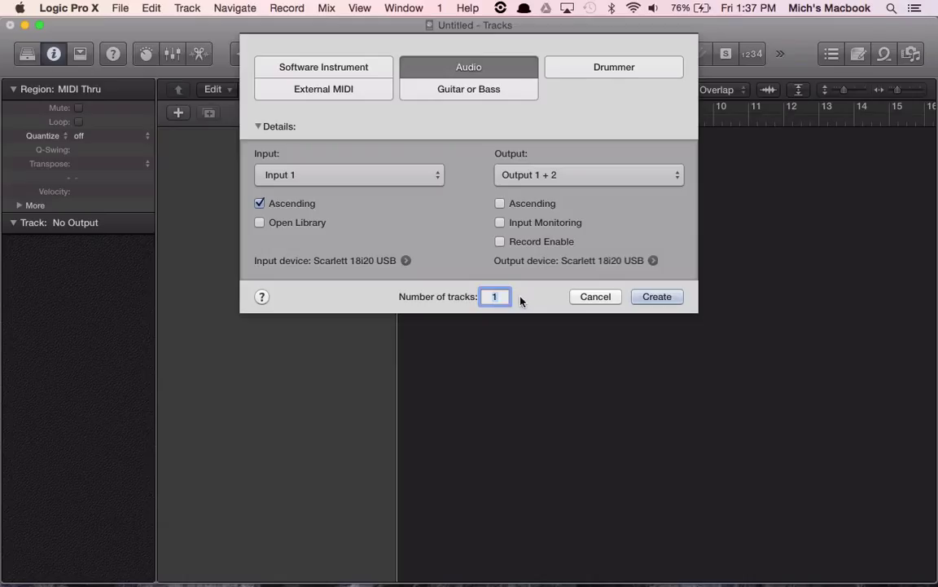
Create the single audio track Audio 1 and dismiss the download notice
left_click(656, 297)
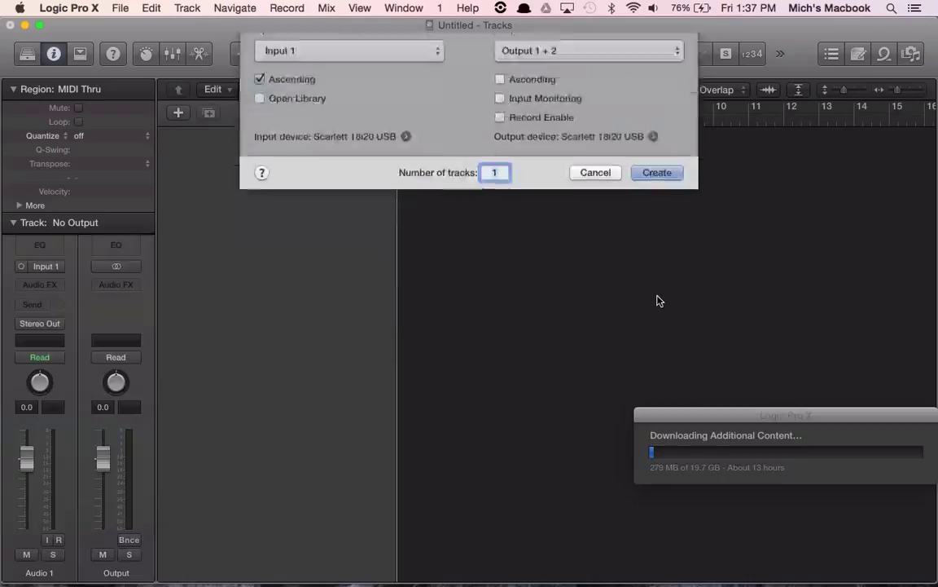
left_click(657, 172)
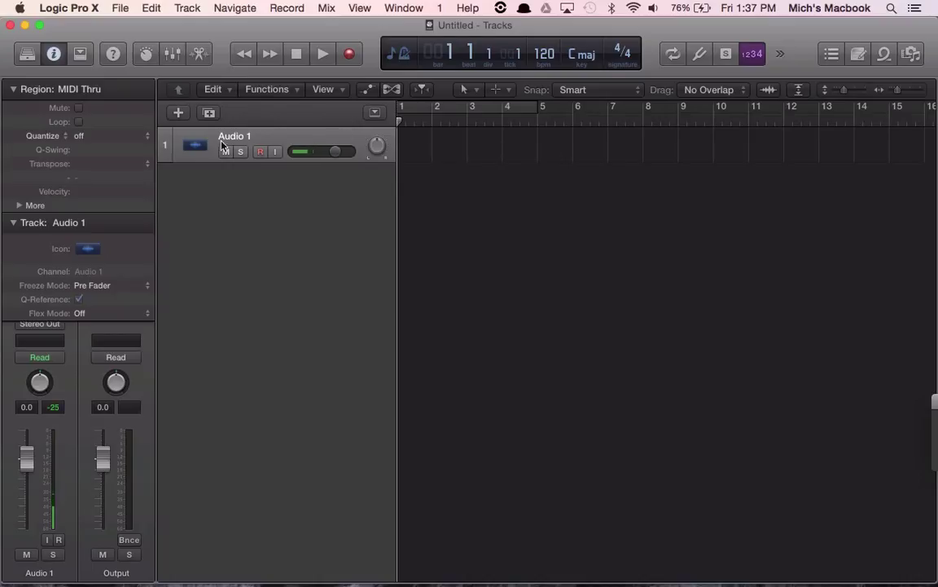
mouse_move(237, 143)
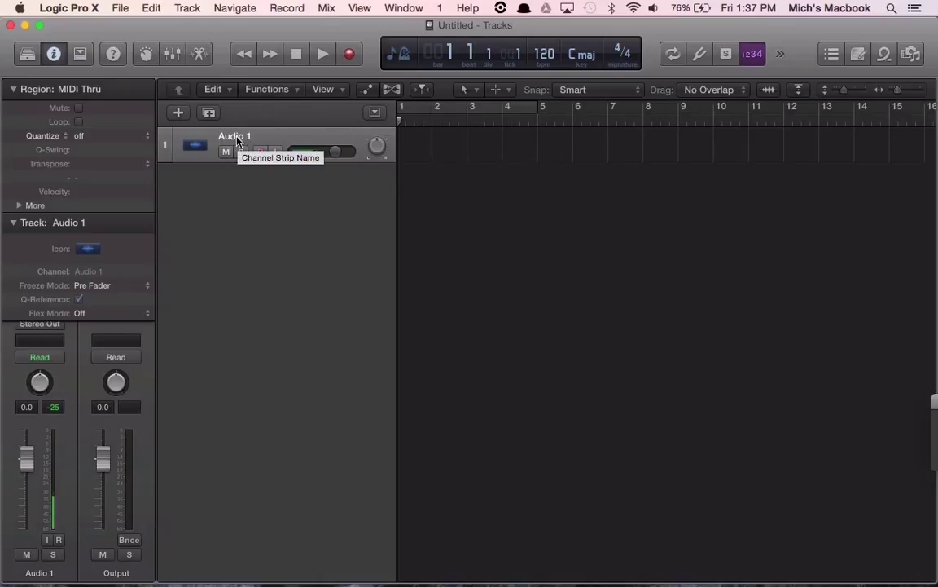
Rename the Audio 1 track to 'Microphone 1'
double_click(235, 136)
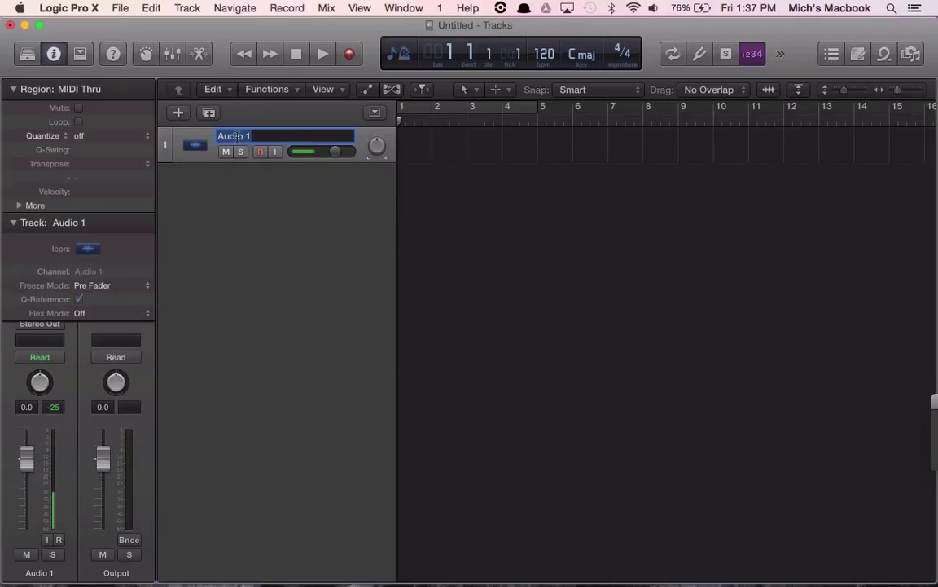
type("Microphone 2")
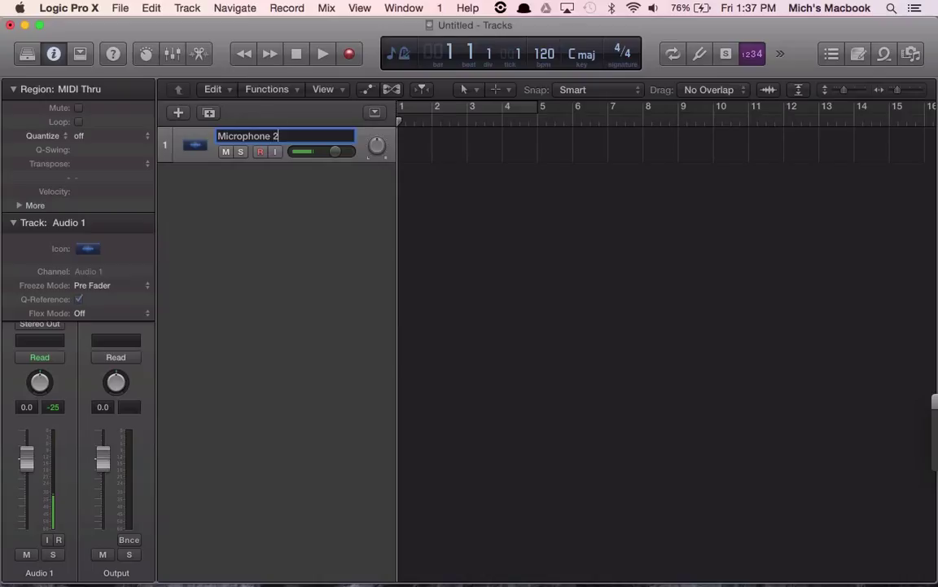
key("backspace")
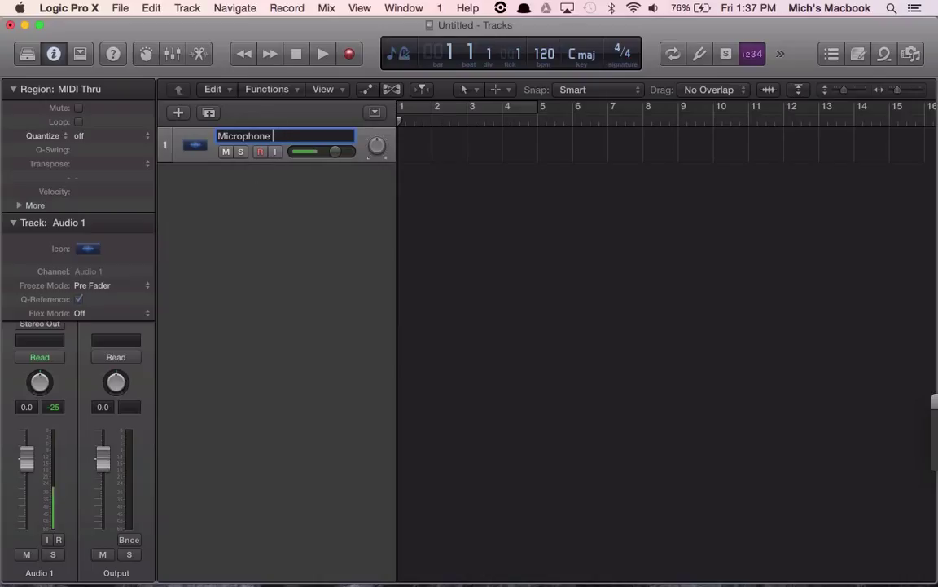
type(" 1")
key("Return")
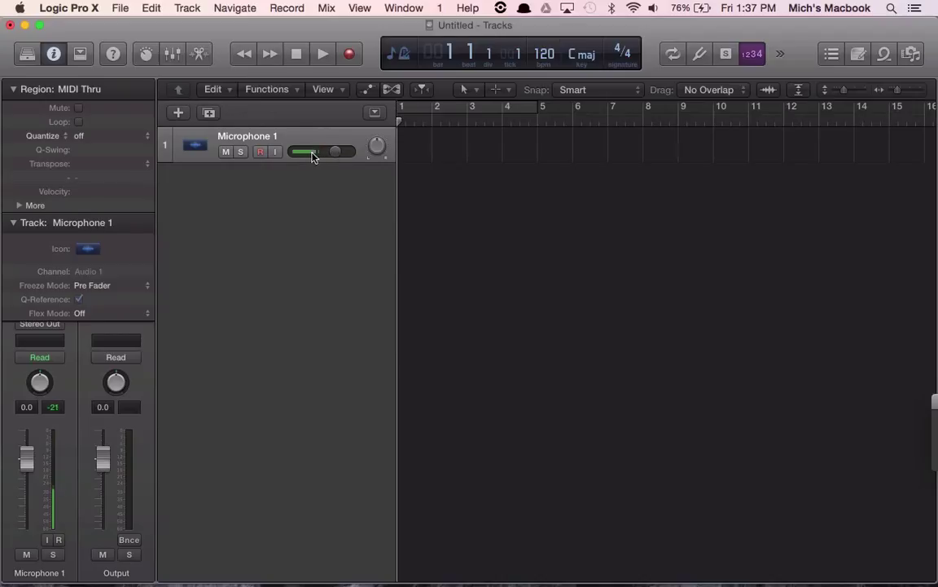
Record-enable Microphone 1 and record a region of about four bars, then stop
left_click(260, 152)
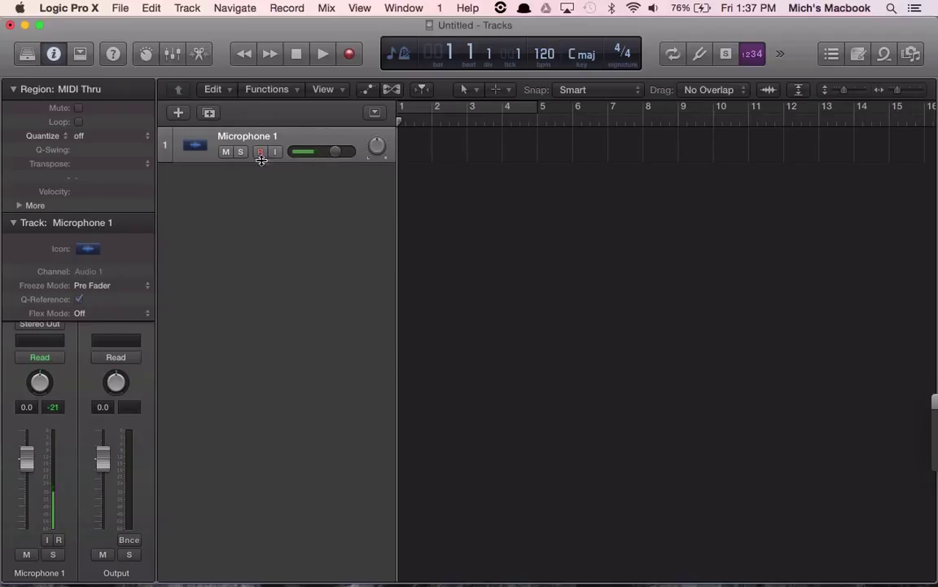
mouse_move(261, 153)
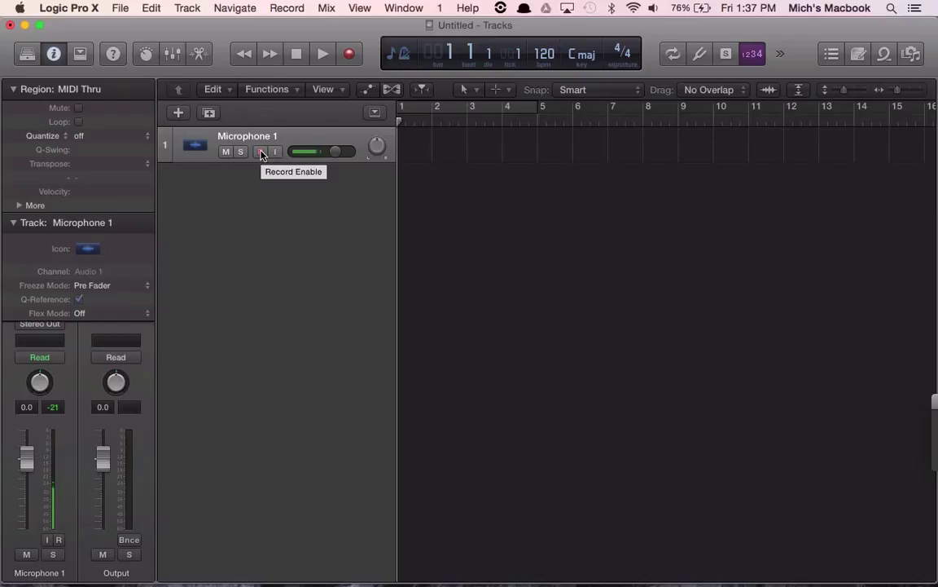
left_click(261, 152)
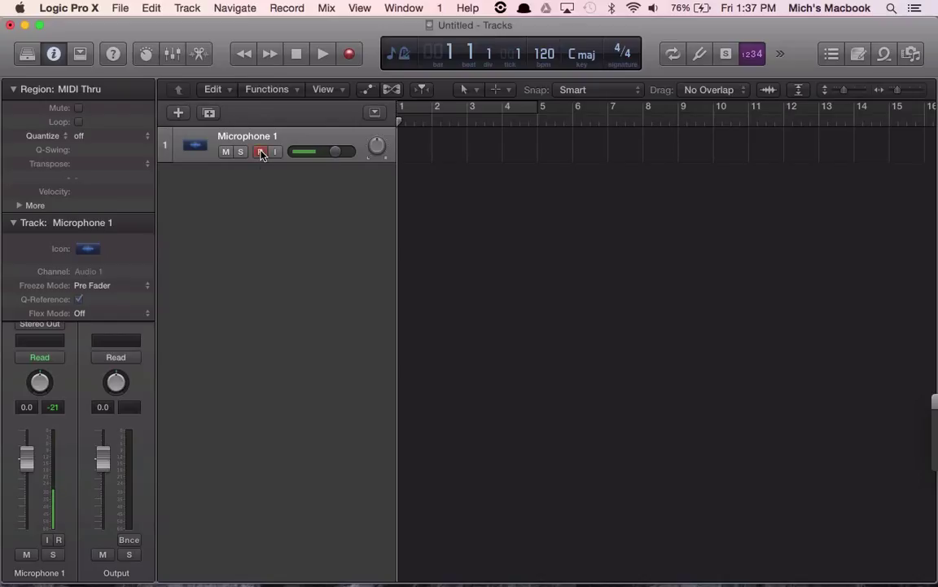
left_click(260, 152)
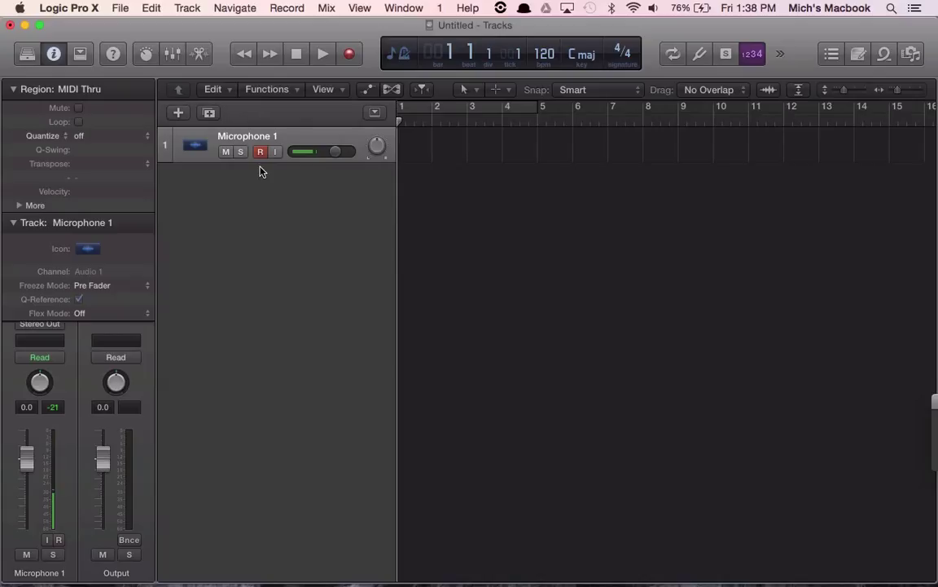
left_click(350, 53)
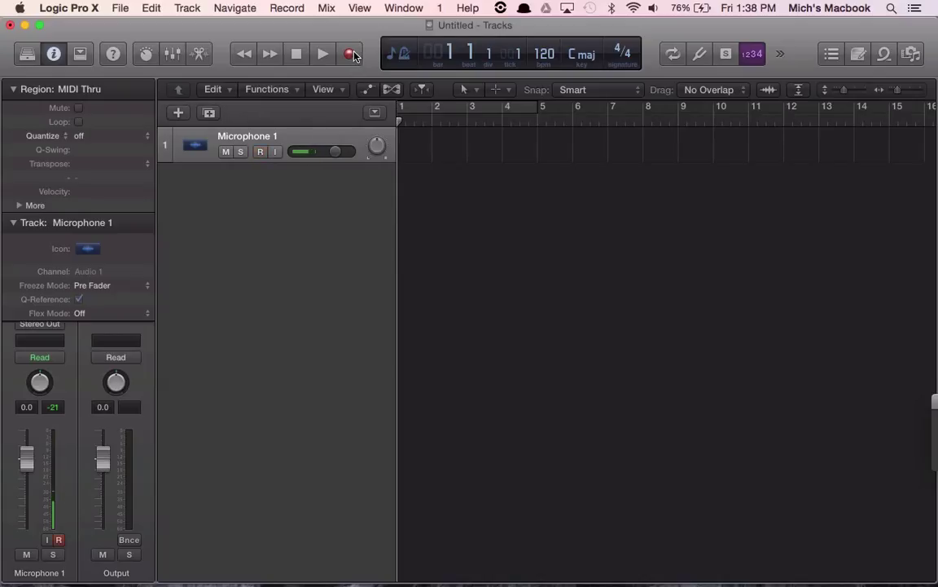
mouse_move(352, 53)
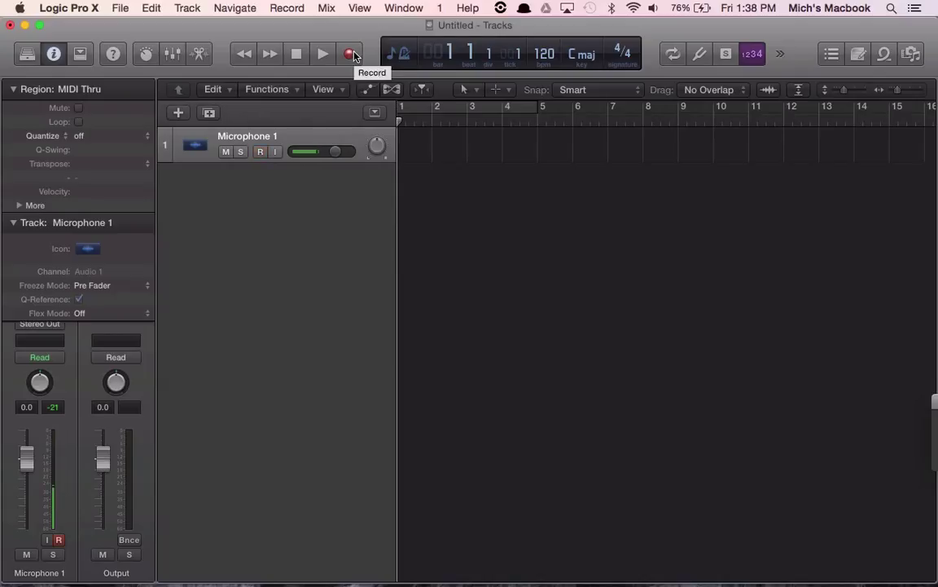
left_click(322, 53)
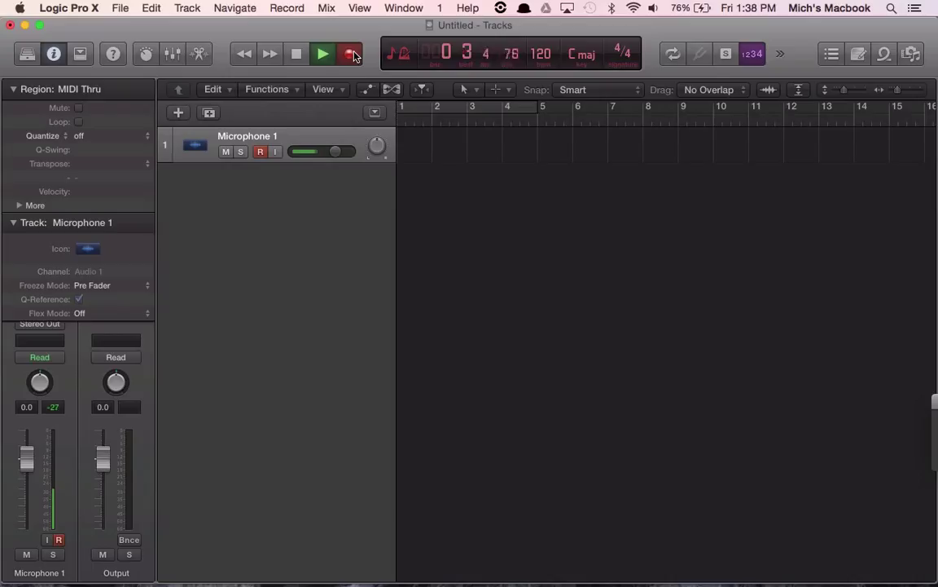
left_click(354, 54)
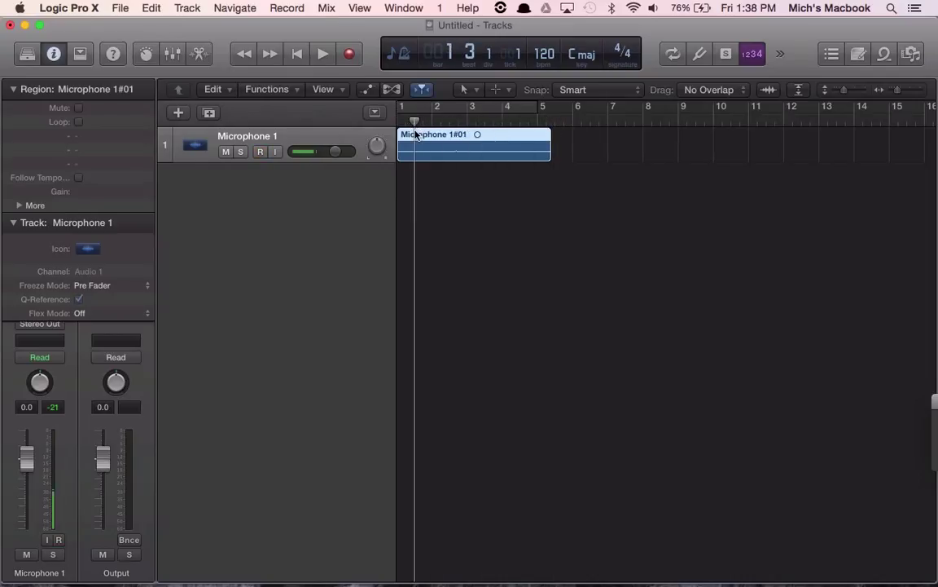
Play back the Microphone 1#01 region, stop, and show the mixer below the tracks
left_click(321, 54)
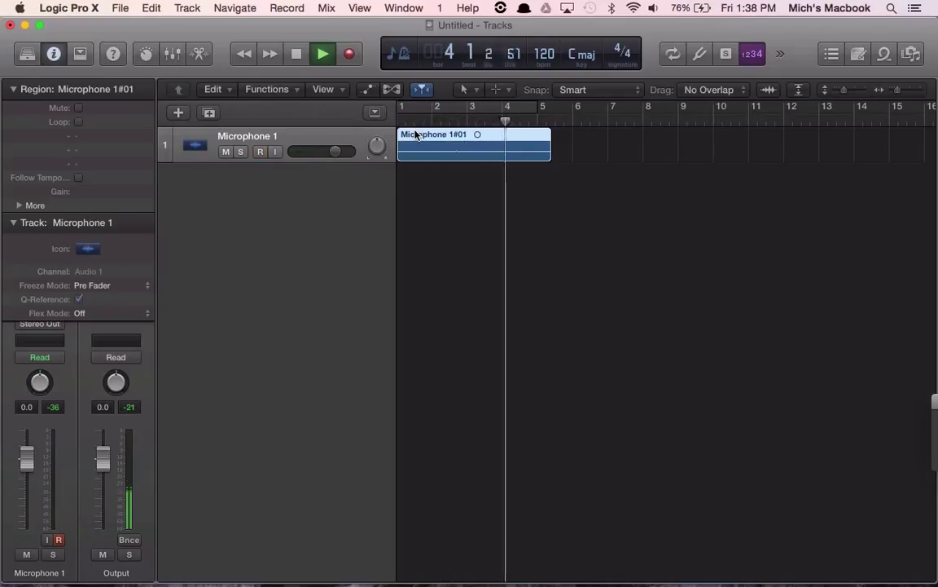
left_click(324, 54)
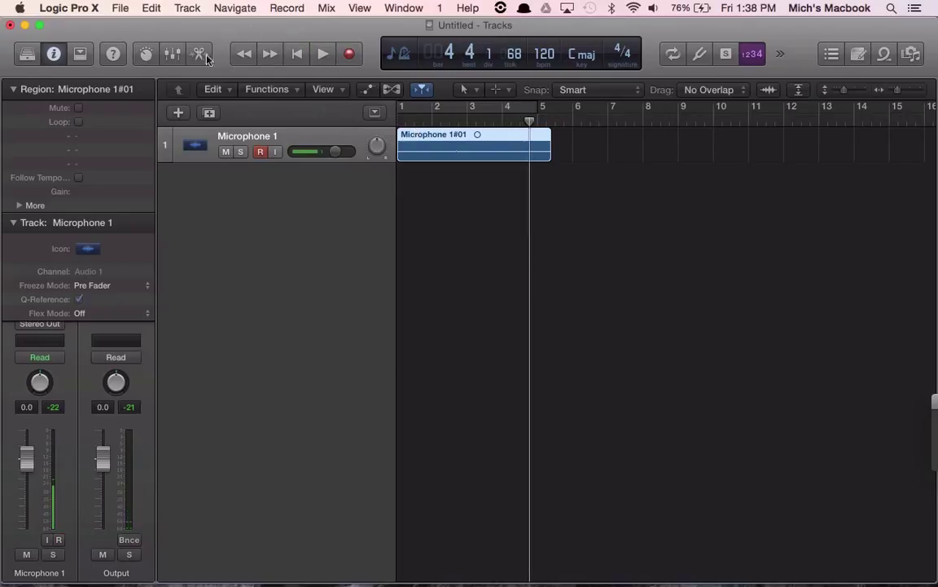
mouse_move(207, 60)
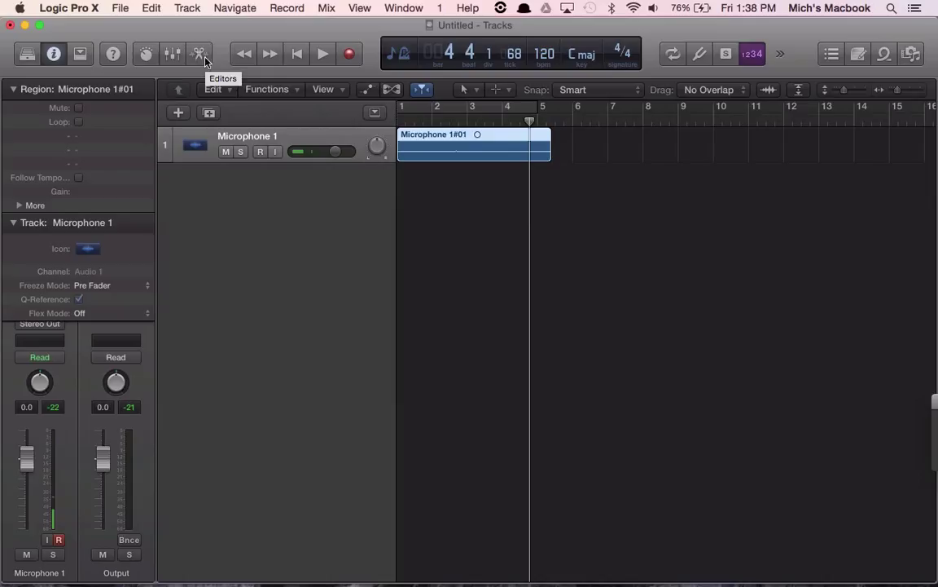
left_click(260, 152)
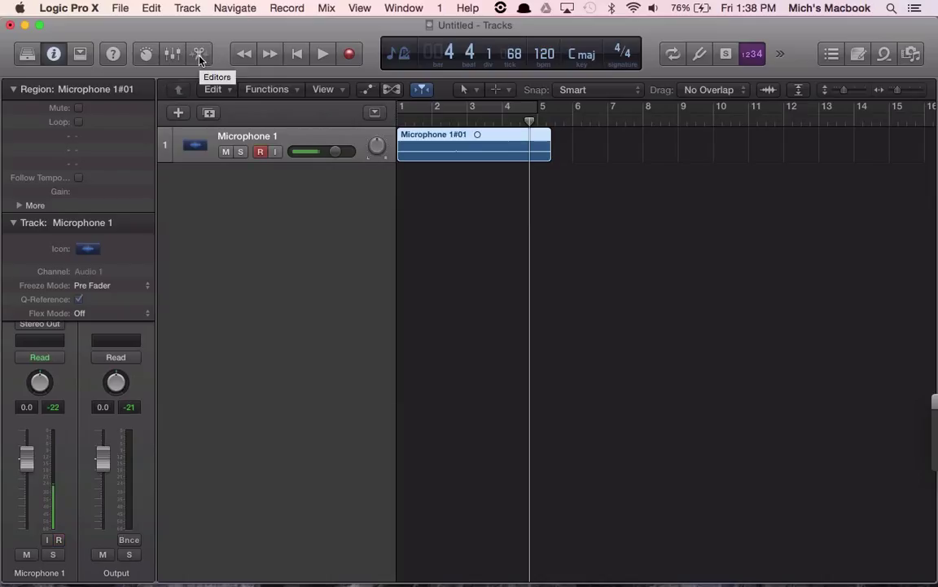
left_click(198, 53)
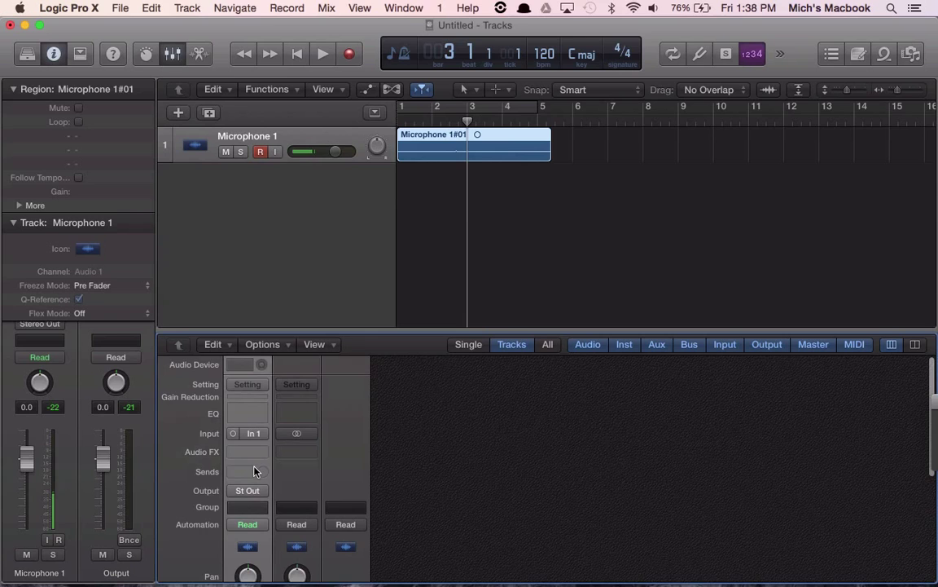
mouse_move(246, 373)
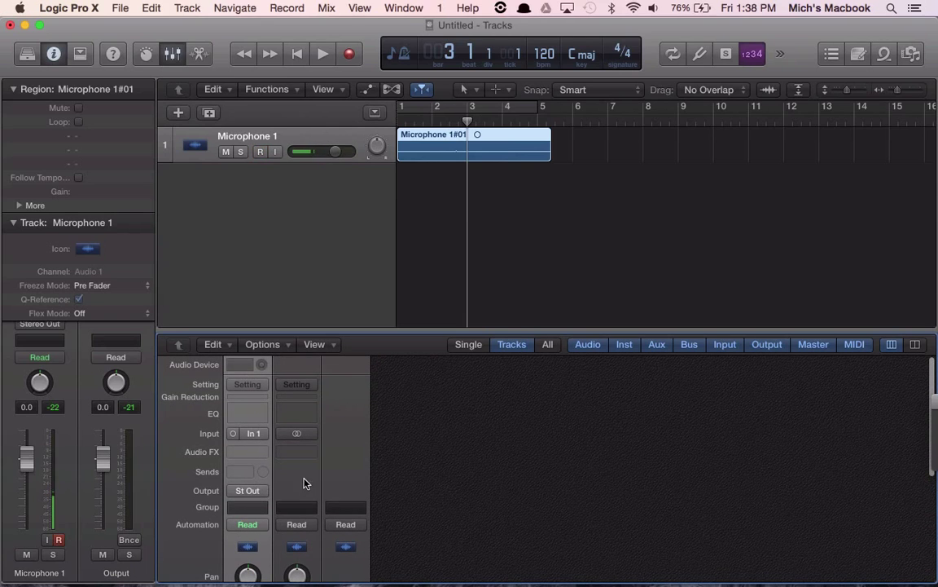
left_click(259, 152)
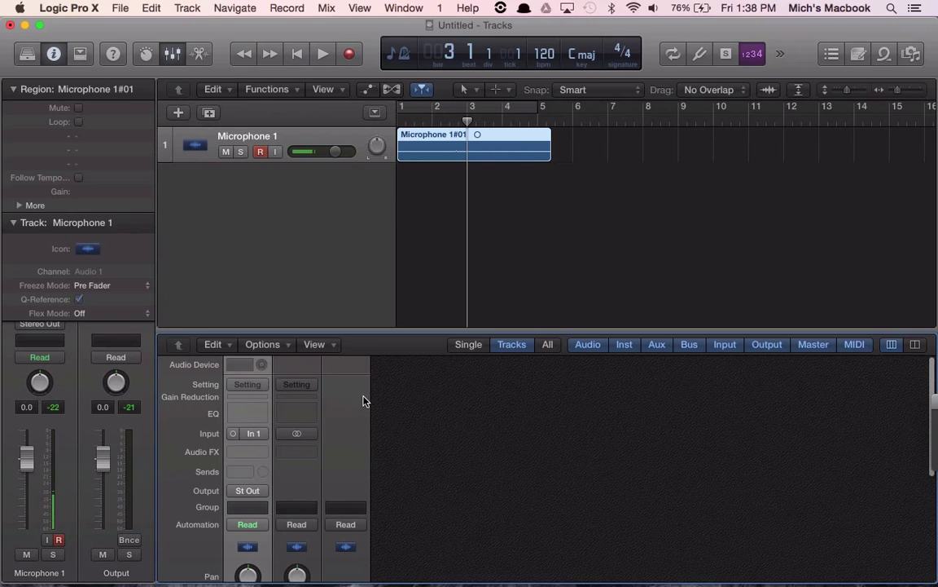